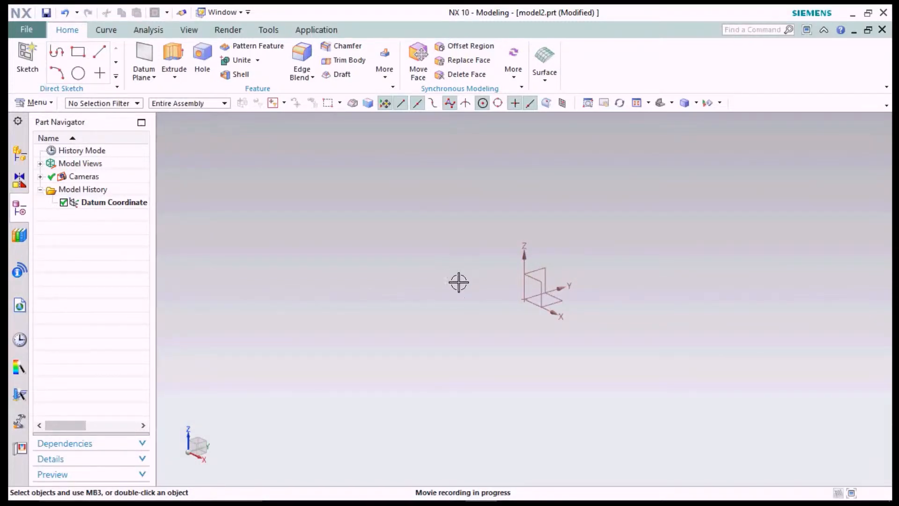
mouse_move(434, 254)
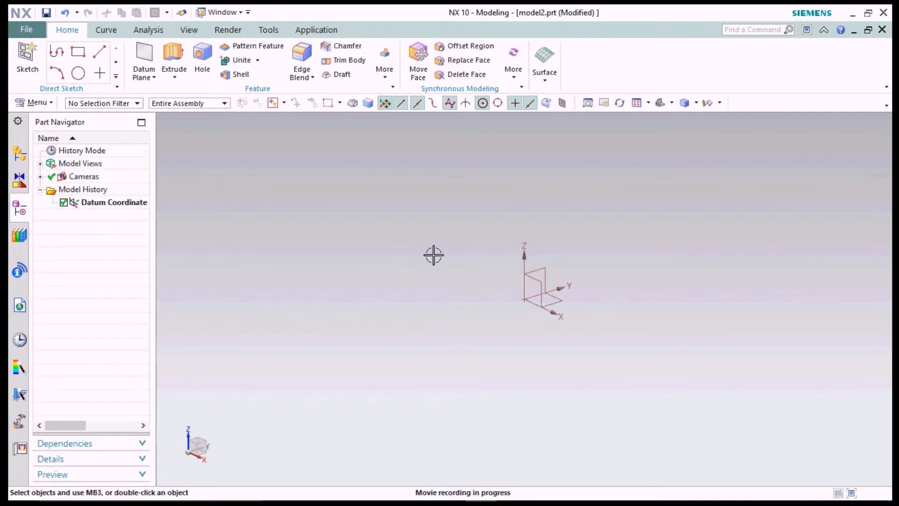
mouse_move(34, 103)
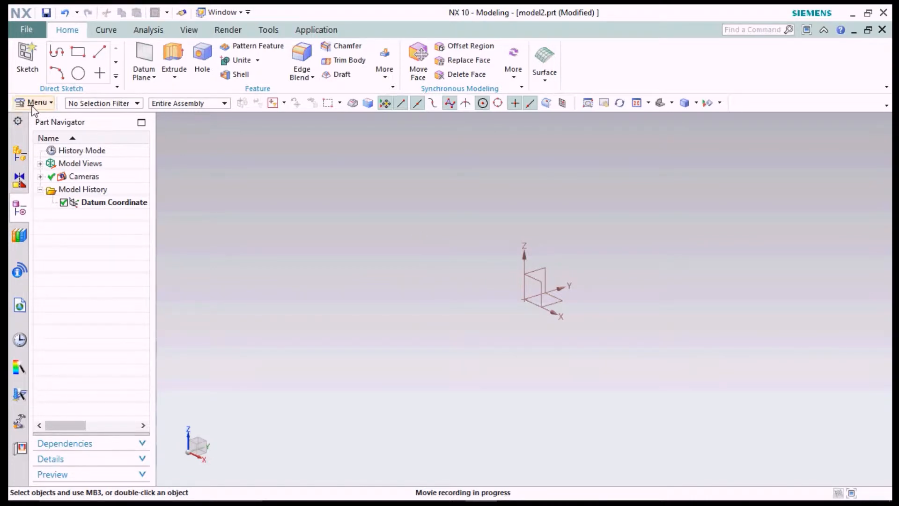
Create a helix of 35 mm diameter, 5 mm pitch and 0-50 mm limits via Insert > Curve > Helix.
left_click(35, 102)
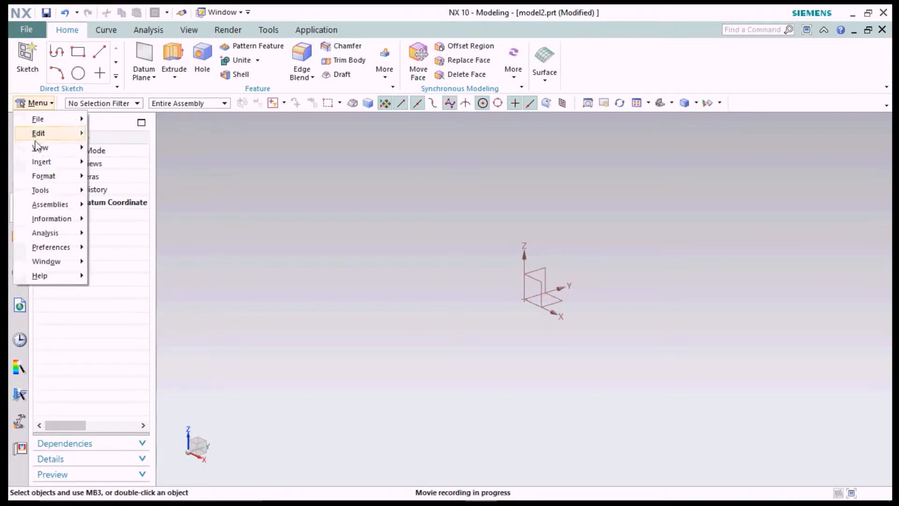
left_click(41, 161)
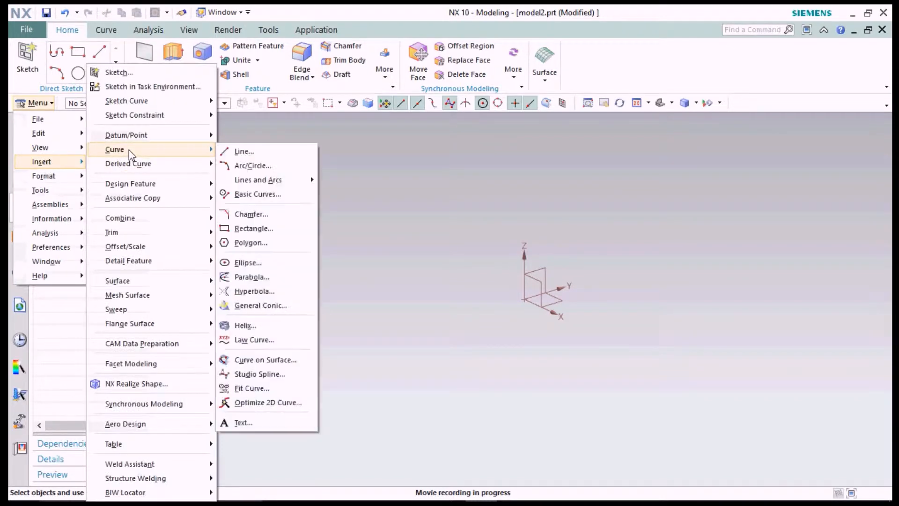
mouse_move(245, 325)
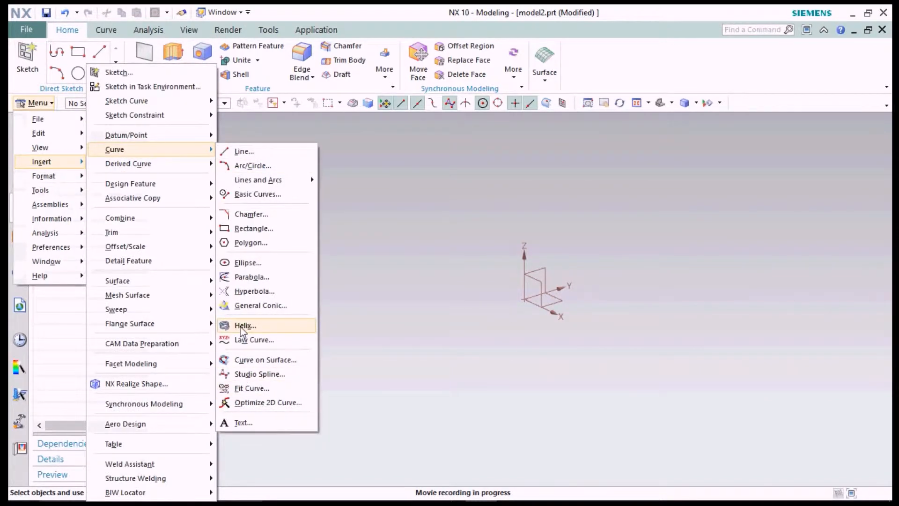
left_click(245, 326)
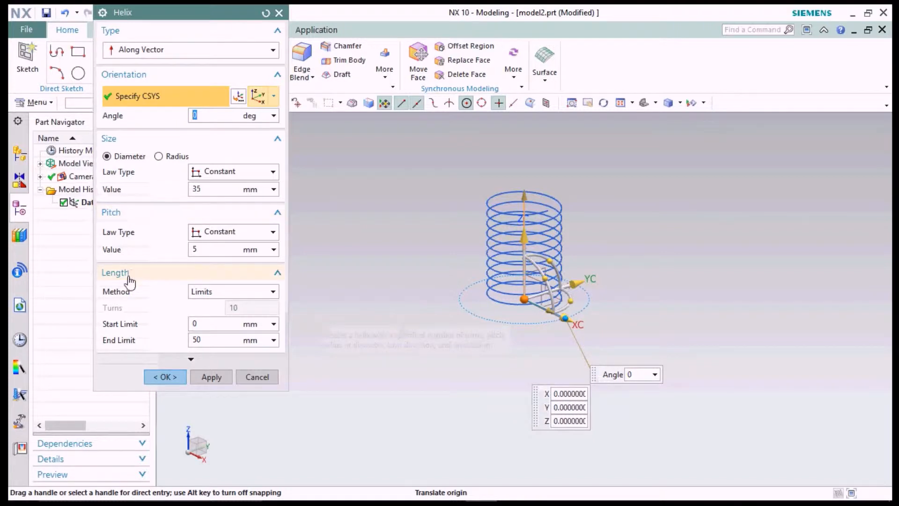
mouse_move(124, 274)
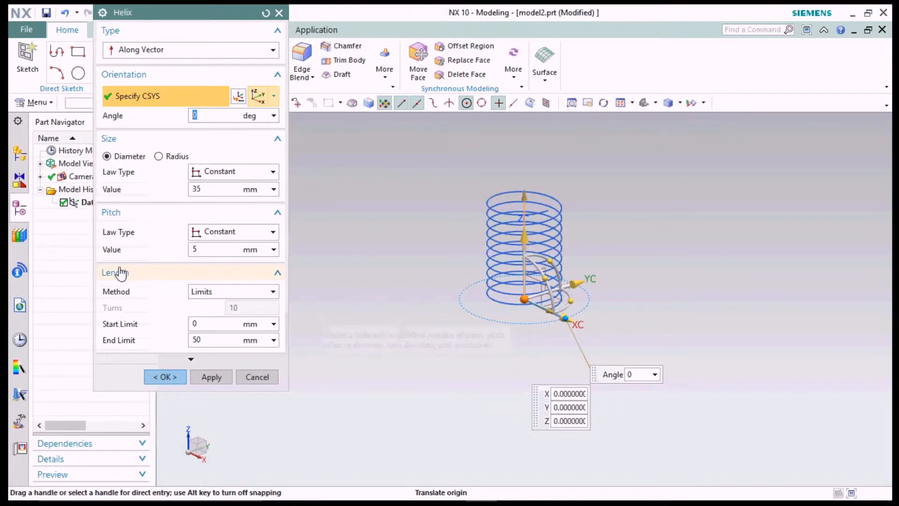
mouse_move(165, 376)
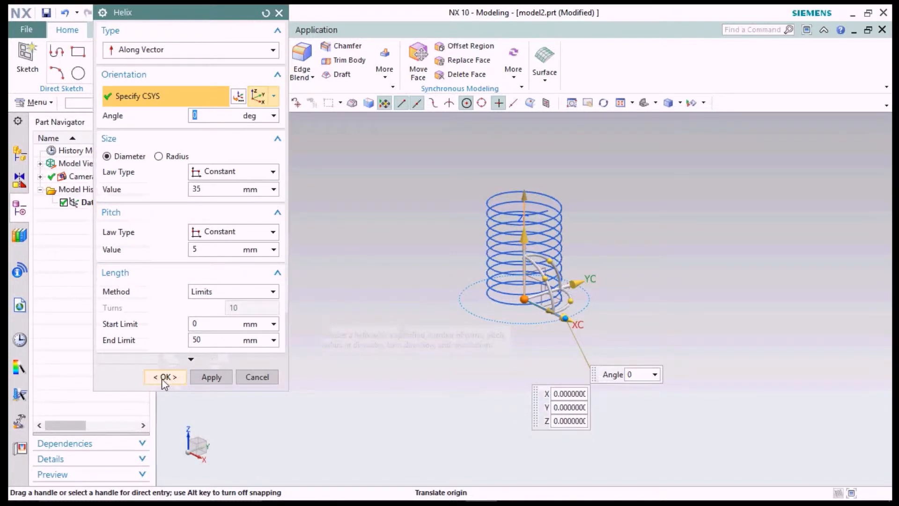
left_click(164, 377)
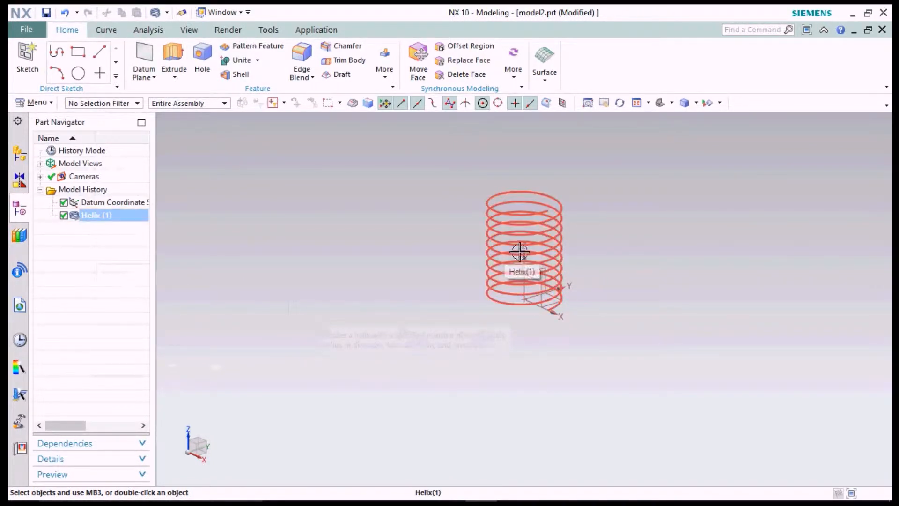
Add a datum plane through the Z axis so it passes along the helix centreline.
left_click(449, 247)
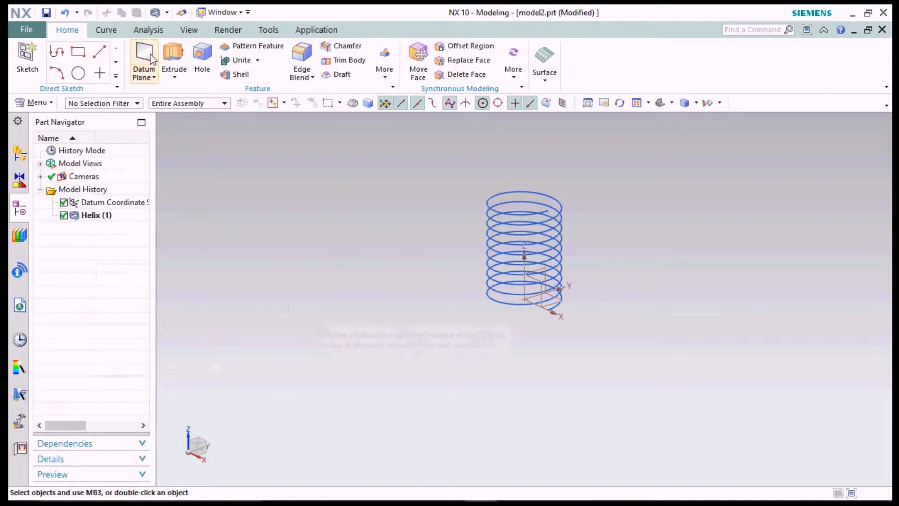
left_click(144, 60)
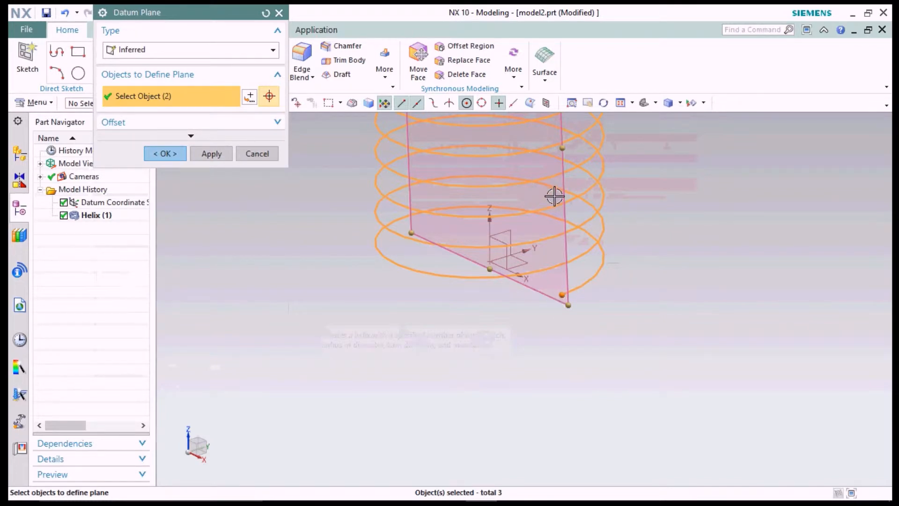
mouse_move(561, 296)
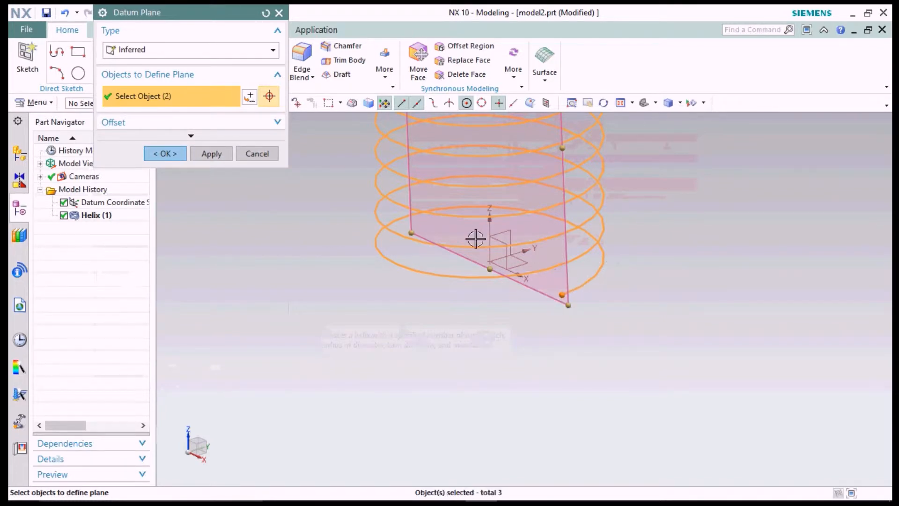
left_click(165, 153)
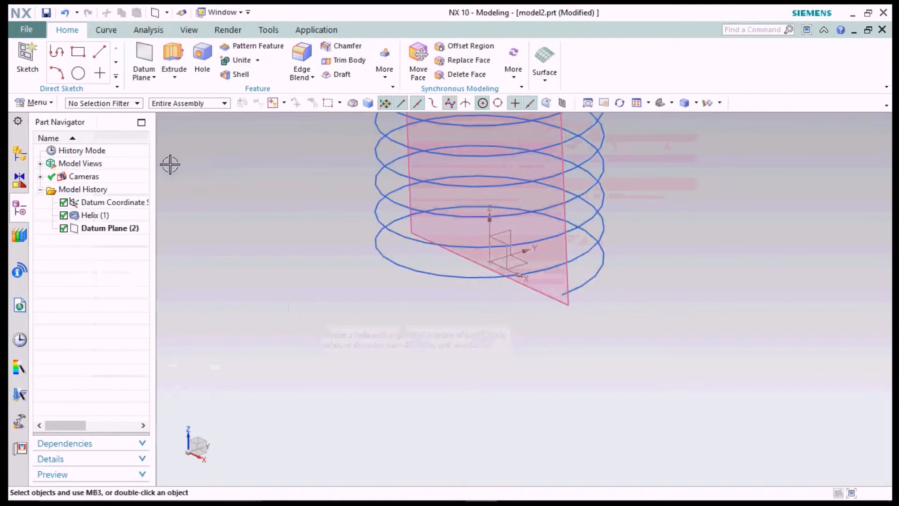
Start a sketch on Datum Plane (2) and orient the view face-on to it.
left_click(108, 228)
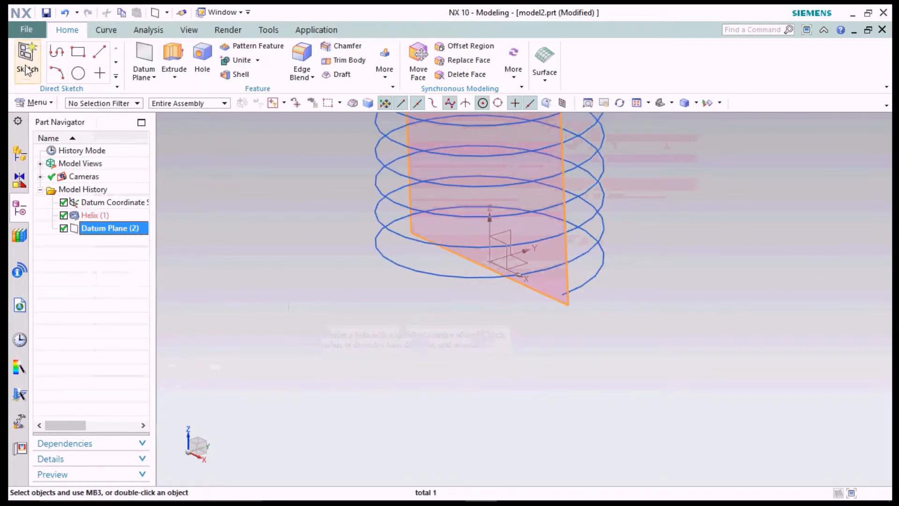
left_click(28, 62)
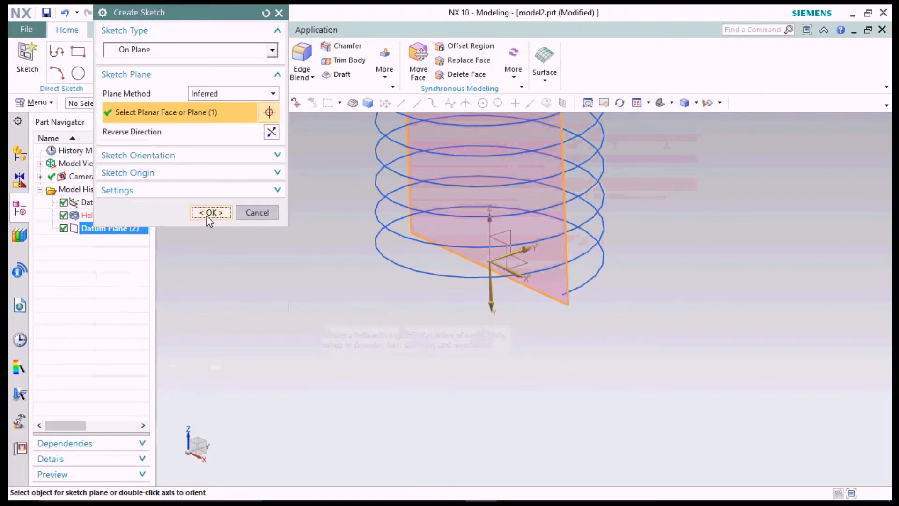
left_click(211, 212)
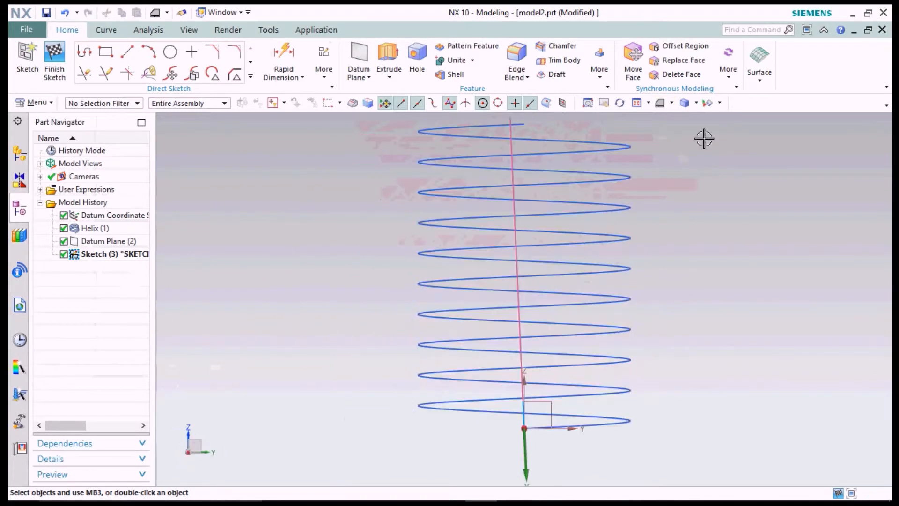
left_click(660, 103)
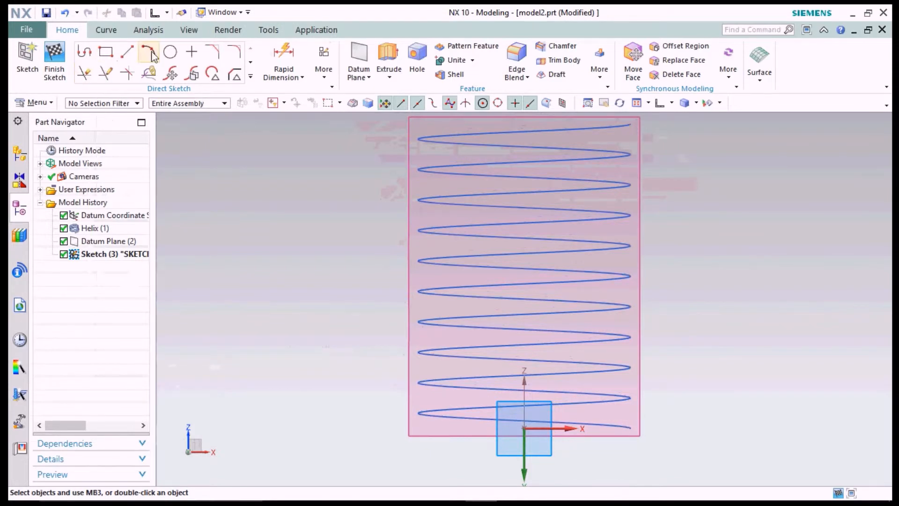
Draw a circle on the helix start point and fix its diameter at 3 mm with Keep Expression.
left_click(149, 52)
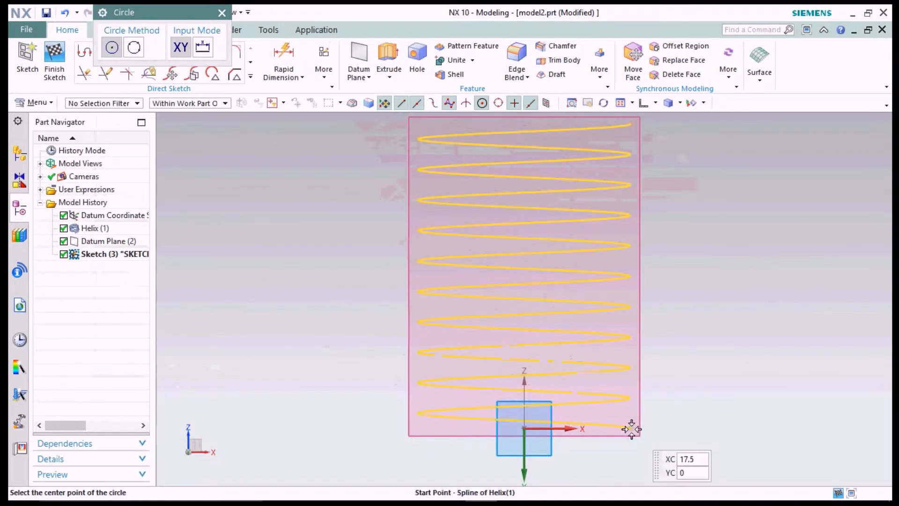
left_click(524, 429)
type("3")
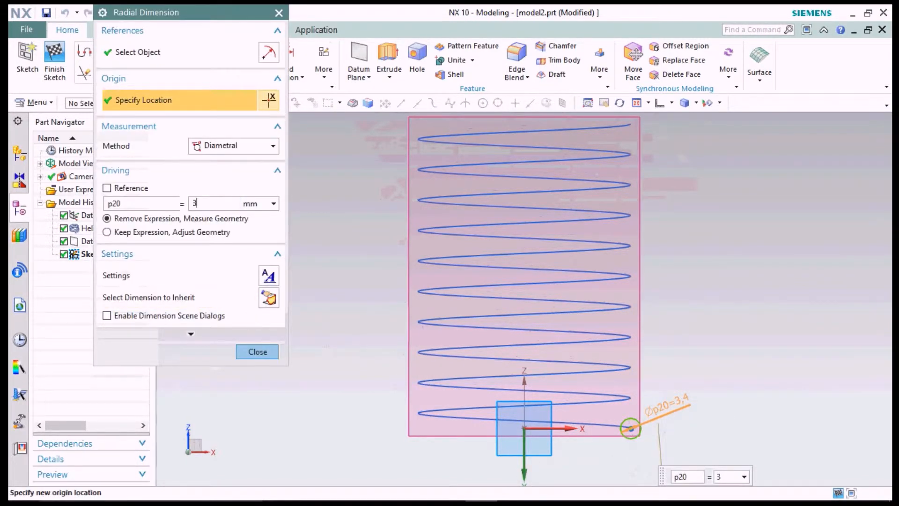
left_click(107, 231)
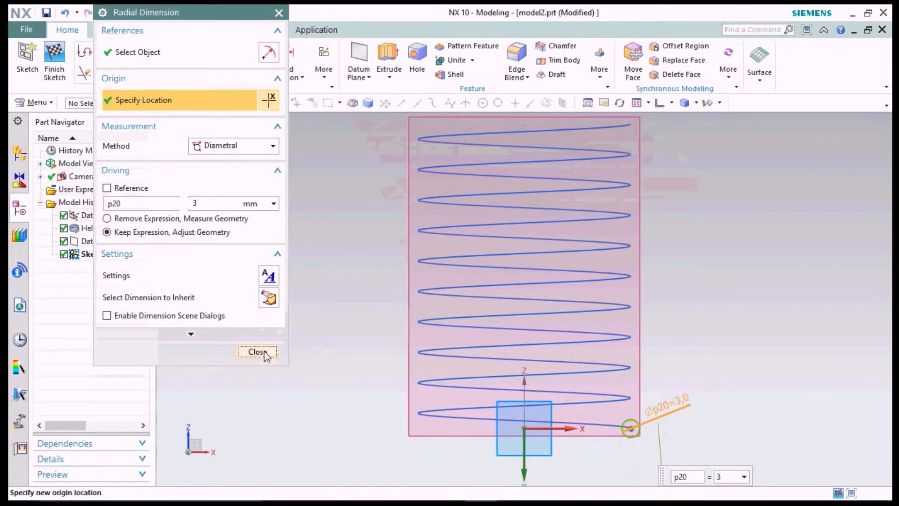
left_click(257, 352)
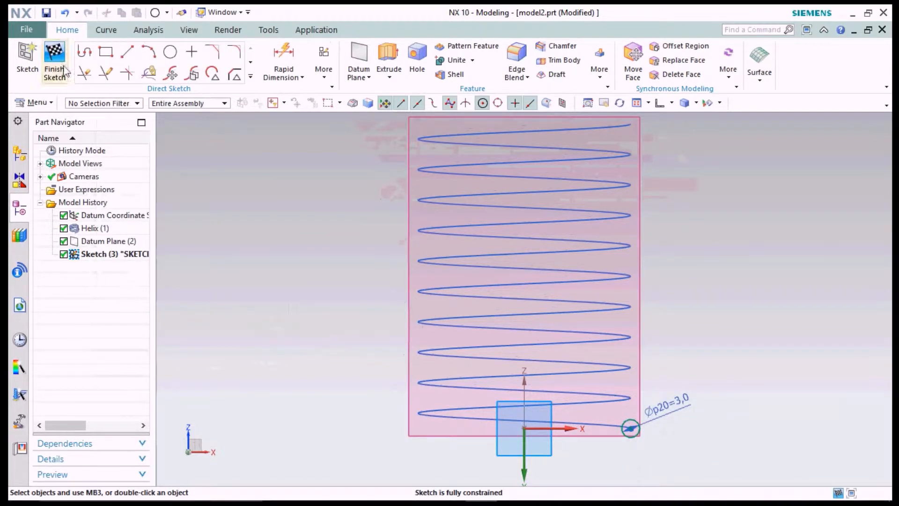
Finish the sketch, hide Datum Plane (2) and switch to an angled 3D view of the helix and circle.
left_click(54, 59)
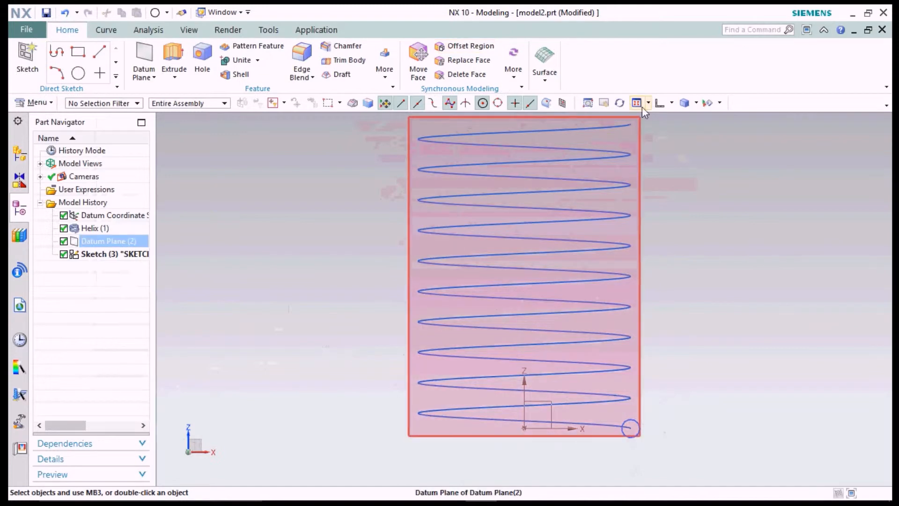
left_click(684, 103)
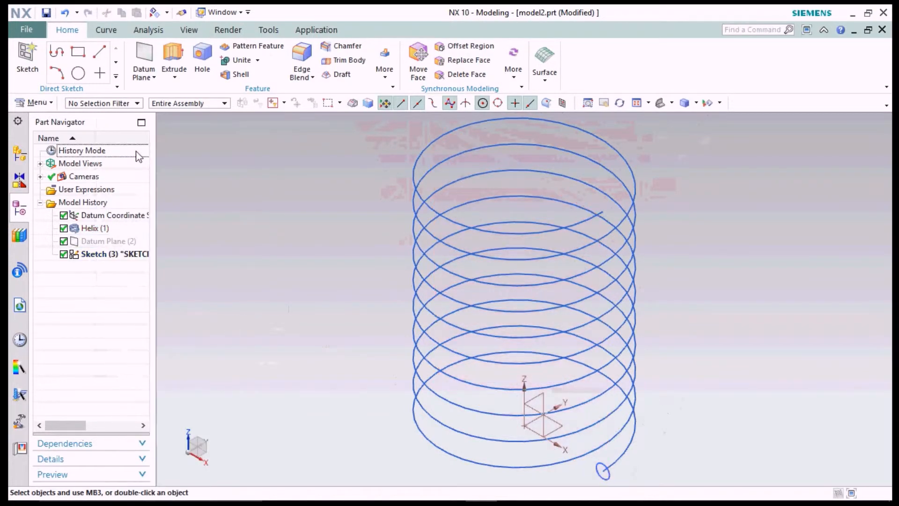
mouse_move(398, 360)
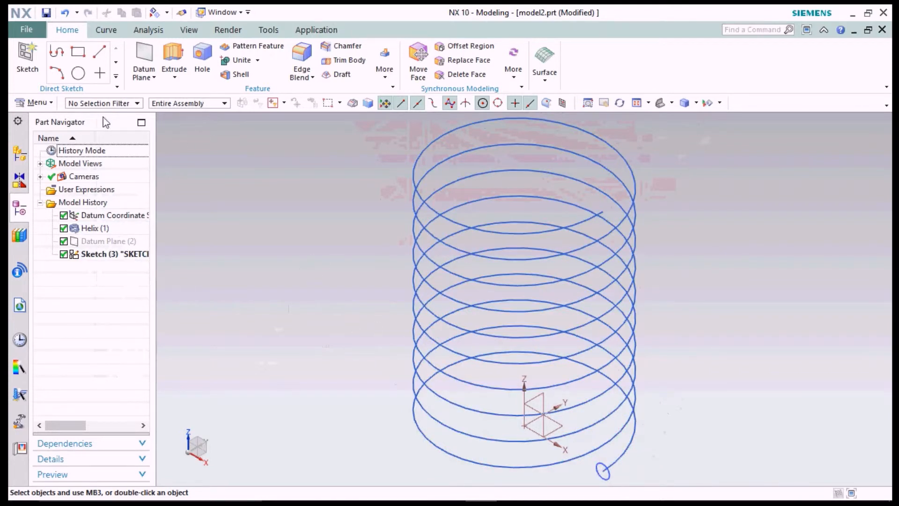
left_click(36, 103)
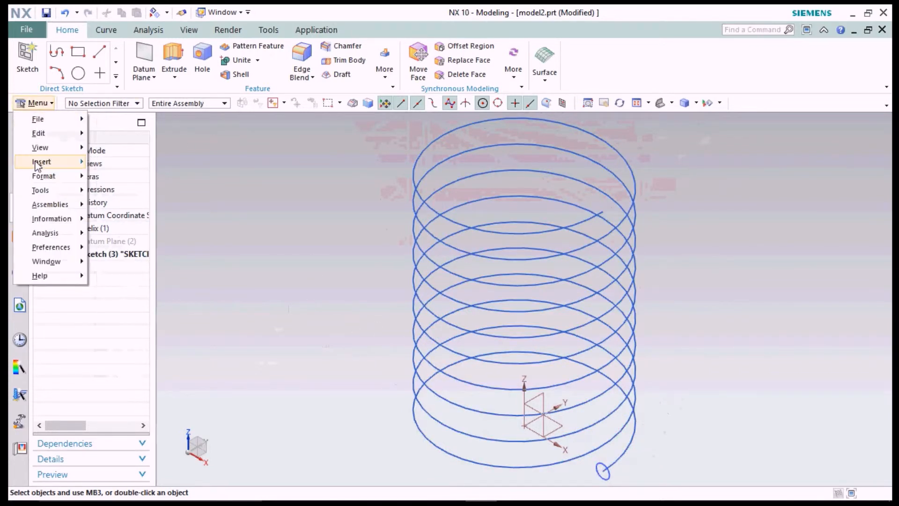
Create a Swept solid with the 3 mm circle as section and the helix as guide.
left_click(42, 162)
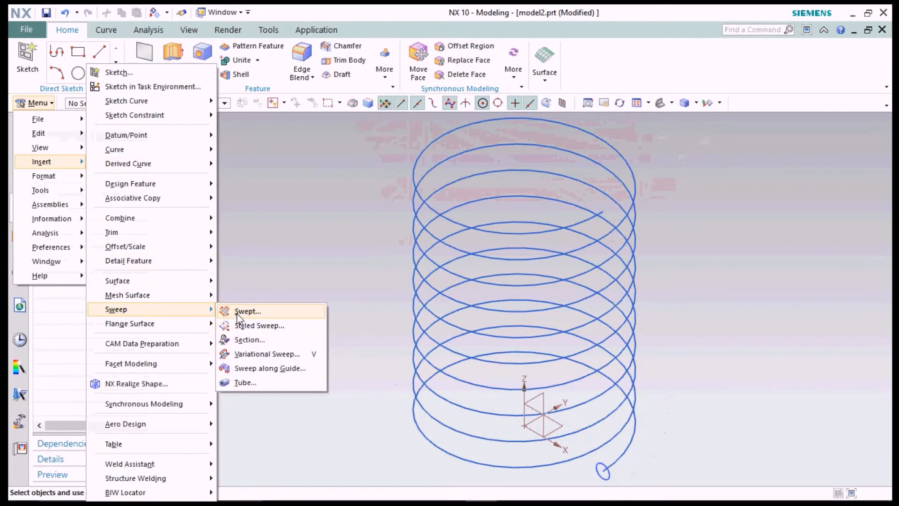
left_click(248, 311)
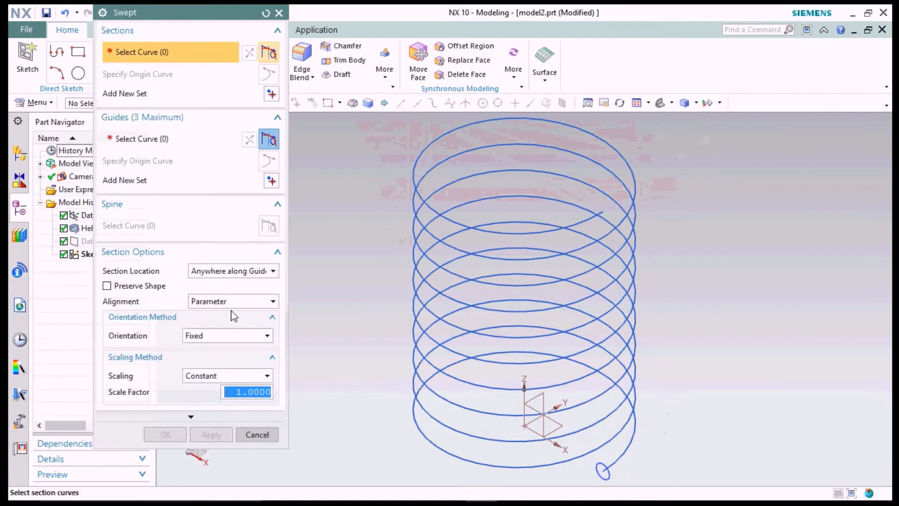
left_click_drag(124, 12, 138, 55)
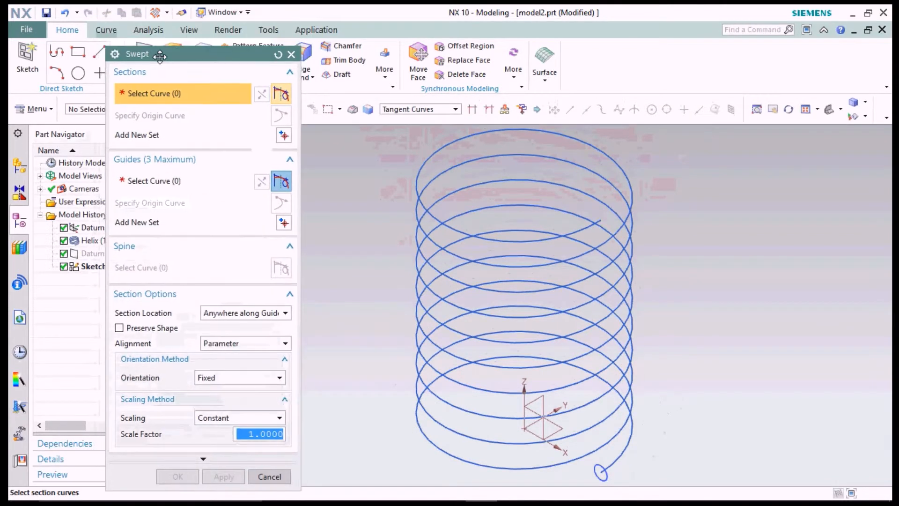
mouse_move(140, 85)
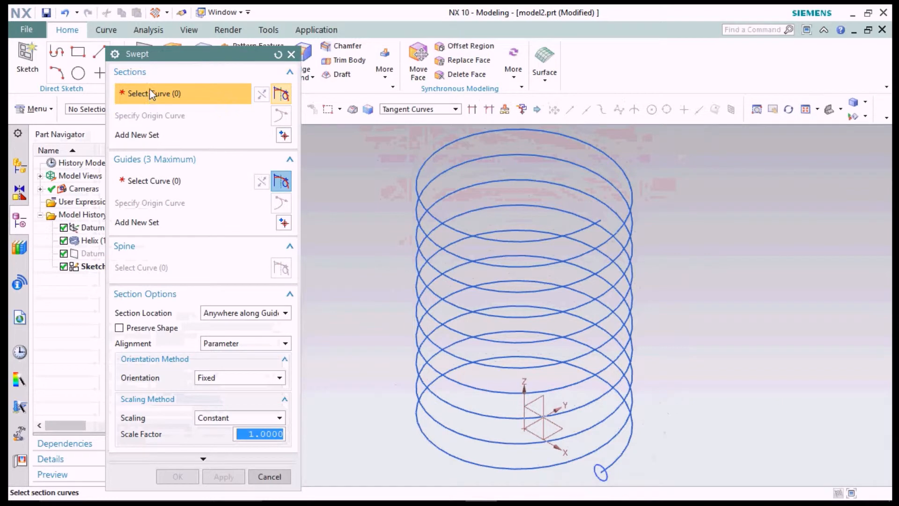
mouse_move(607, 476)
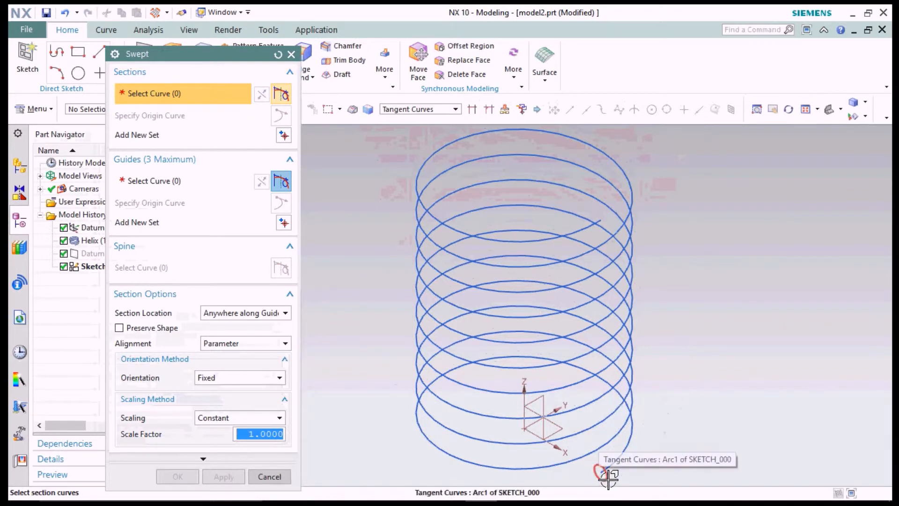
left_click(599, 473)
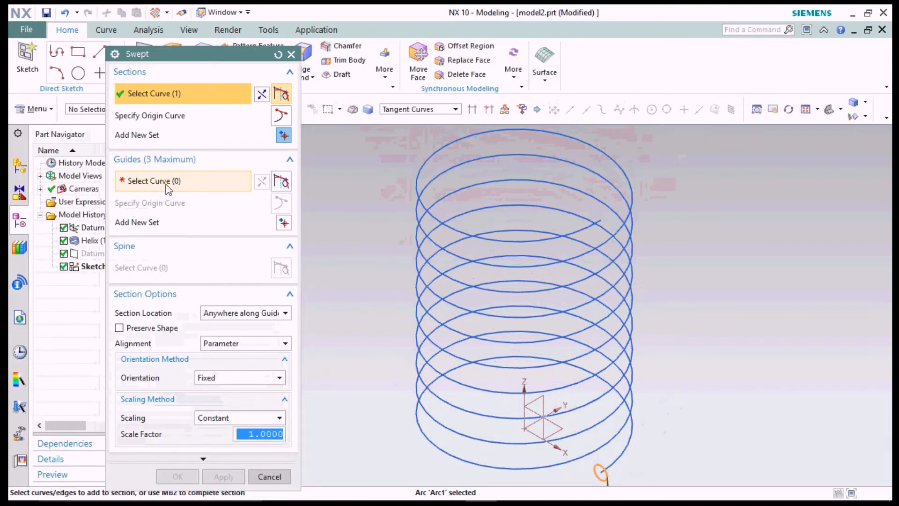
mouse_move(422, 203)
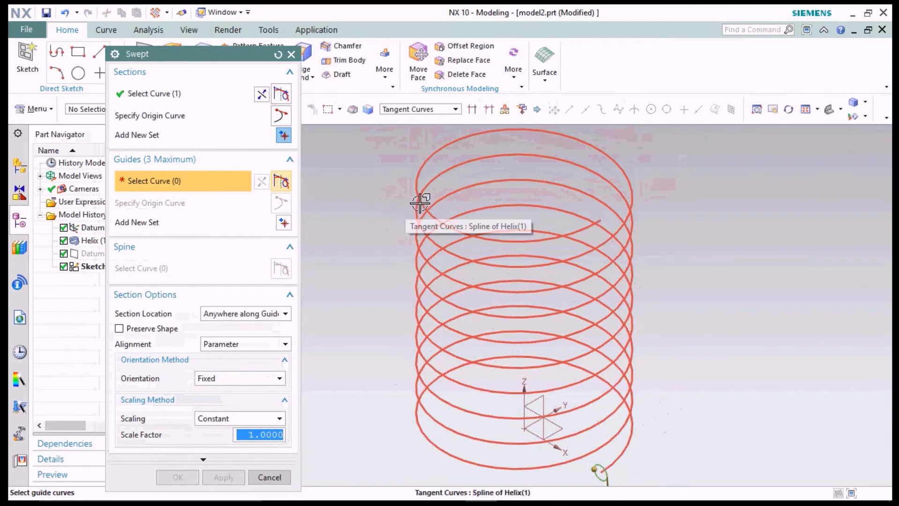
left_click(422, 204)
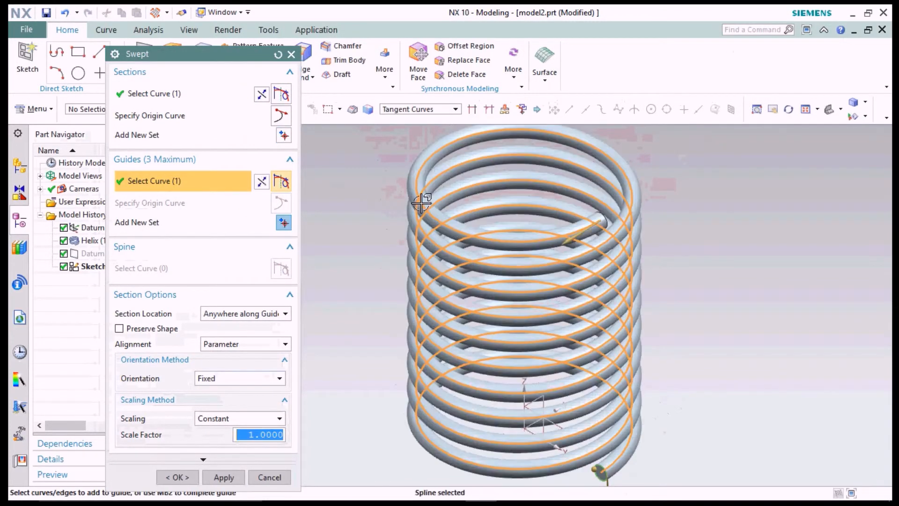
left_click(177, 477)
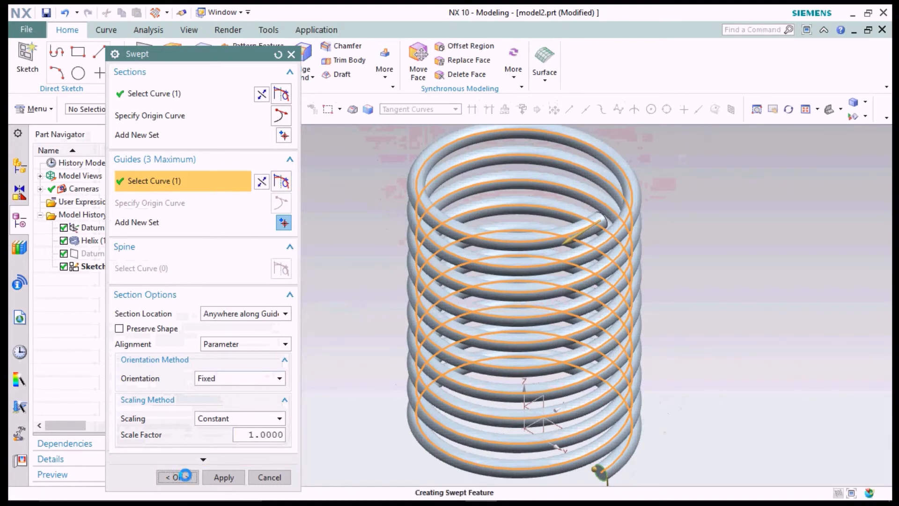
left_click(175, 477)
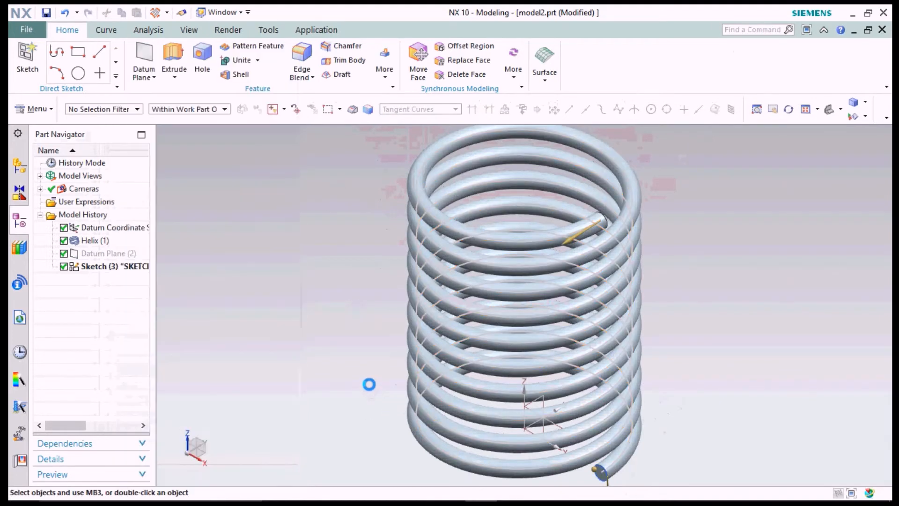